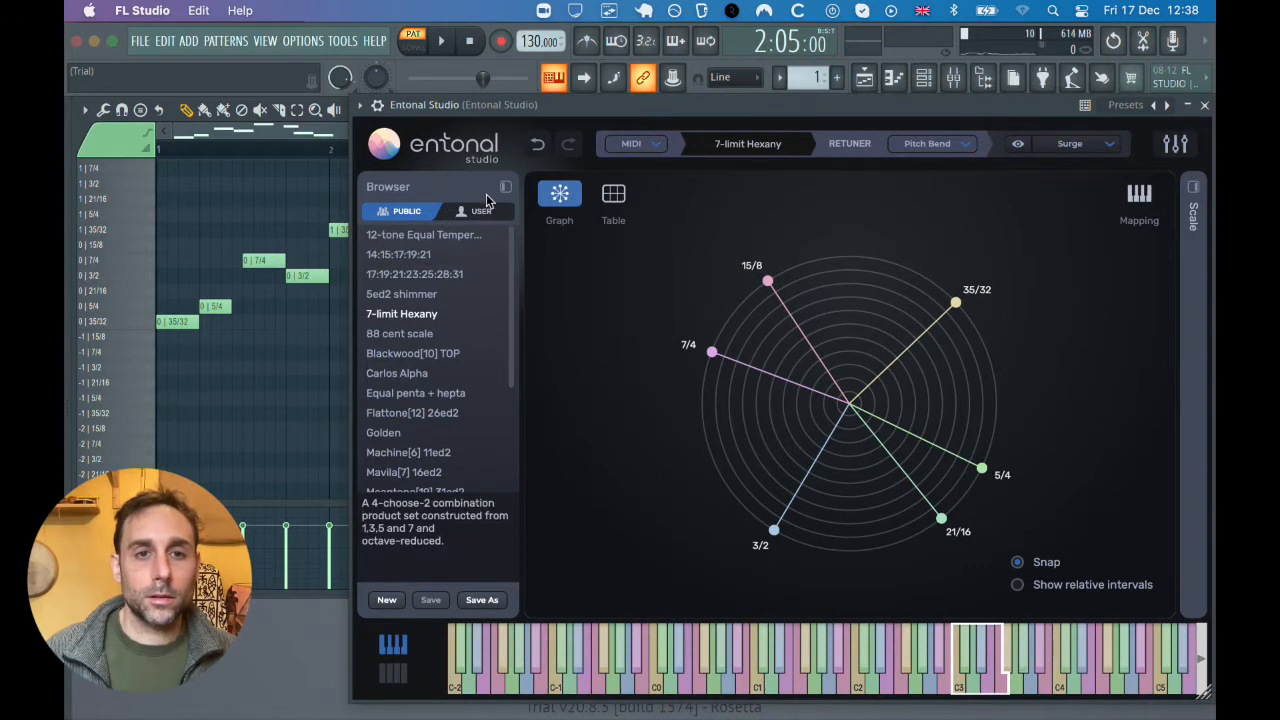
Step: Collapse Entonal Studio's scale list so only the 7-limit Hexany graph remains
click(505, 187)
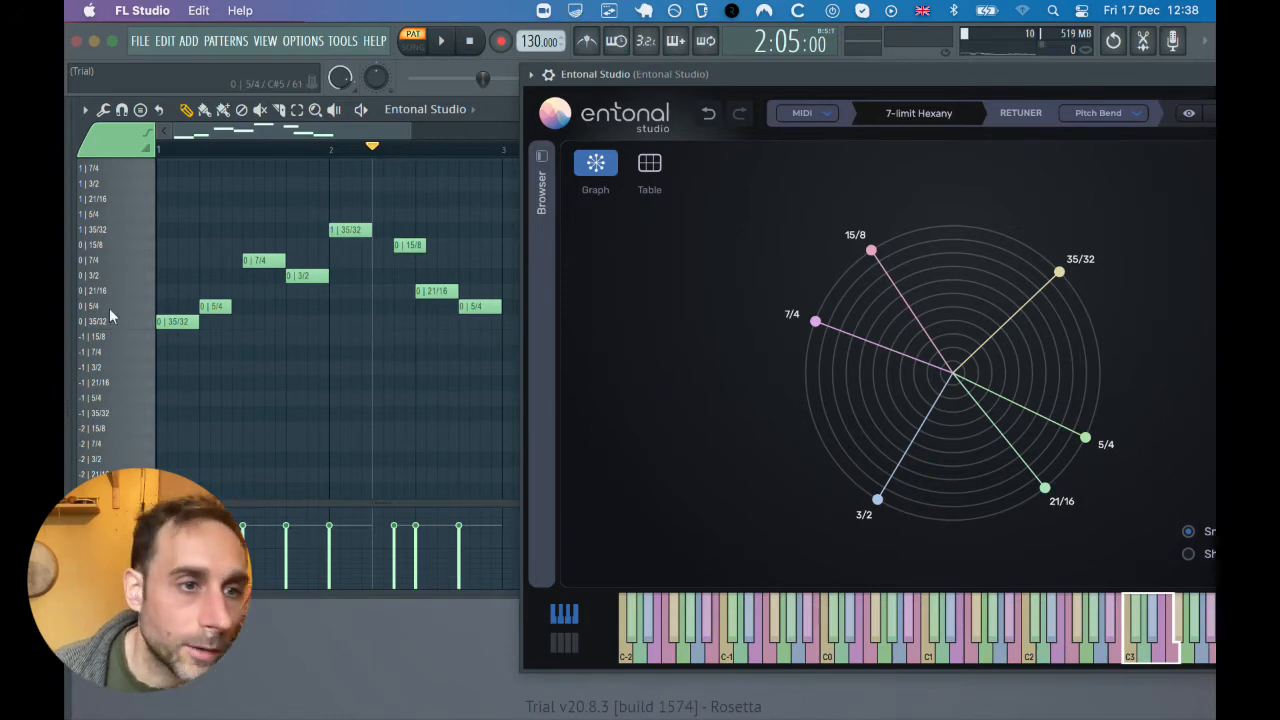
mouse_move(110, 216)
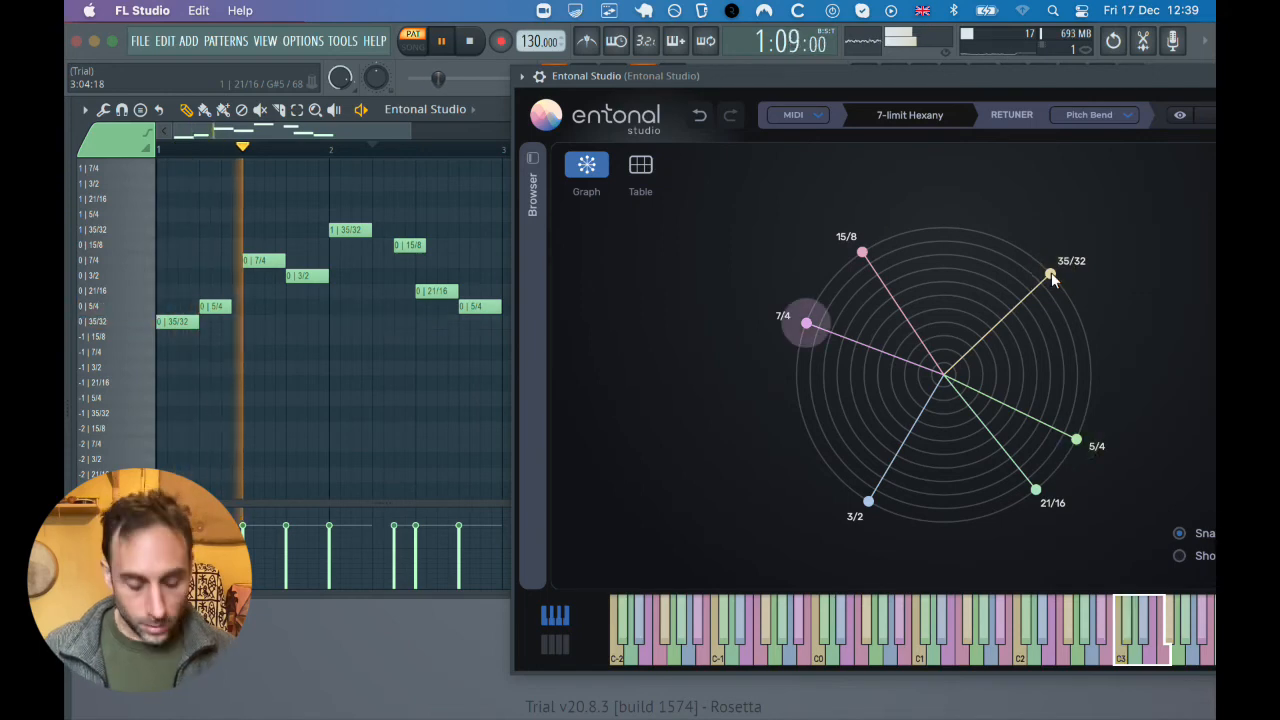
Step: Retune Hexany intervals on the graph, moving 35/32 to 8/7, then stop playback
drag(1050, 275, 1078, 320)
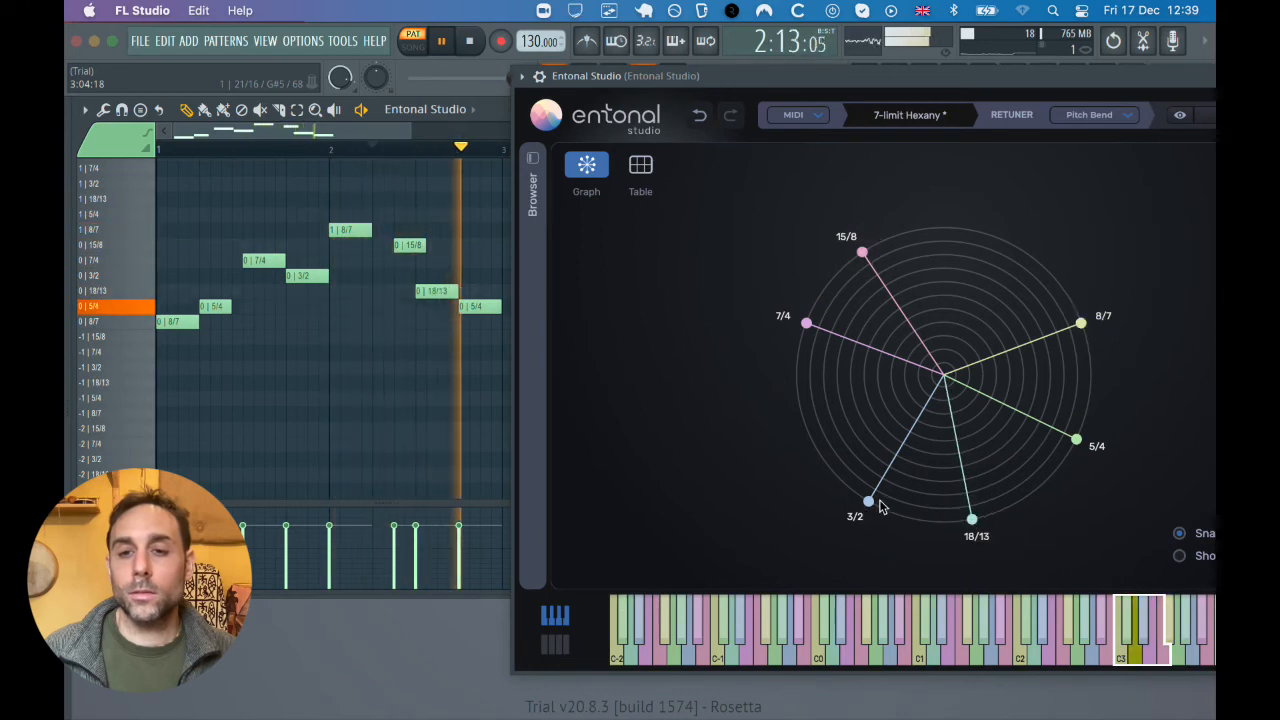
drag(863, 502, 808, 434)
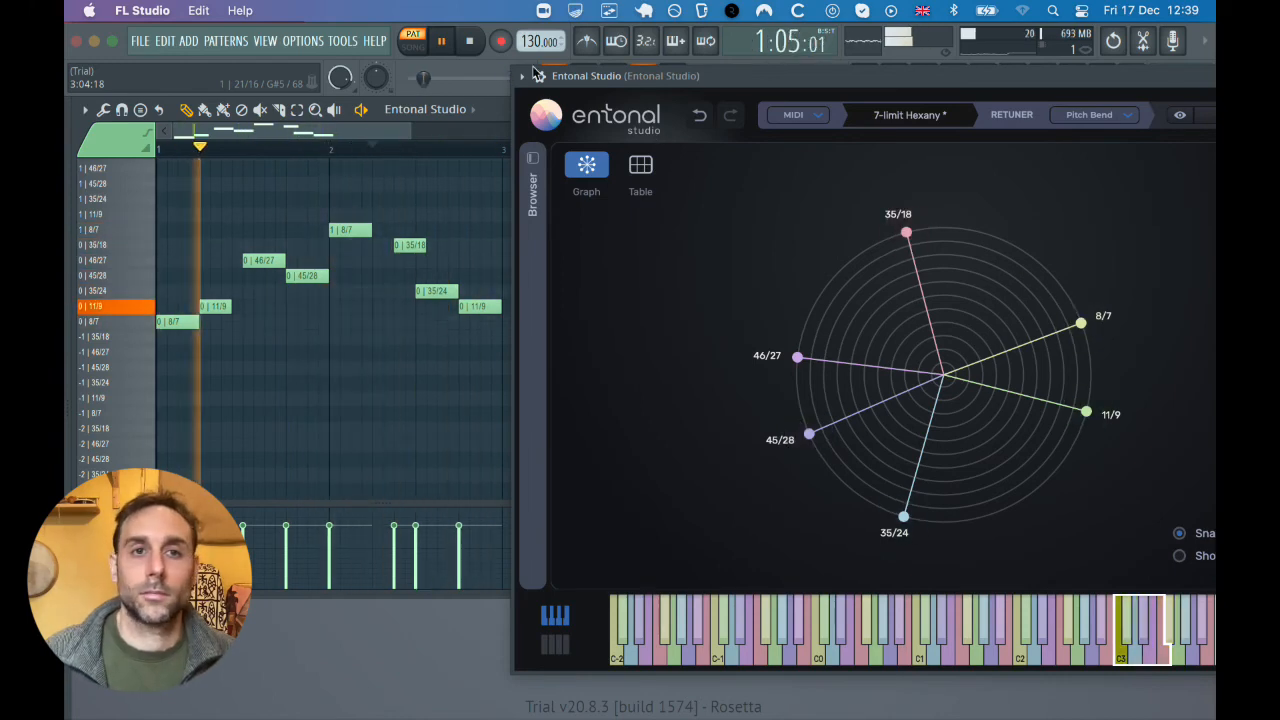
click(441, 41)
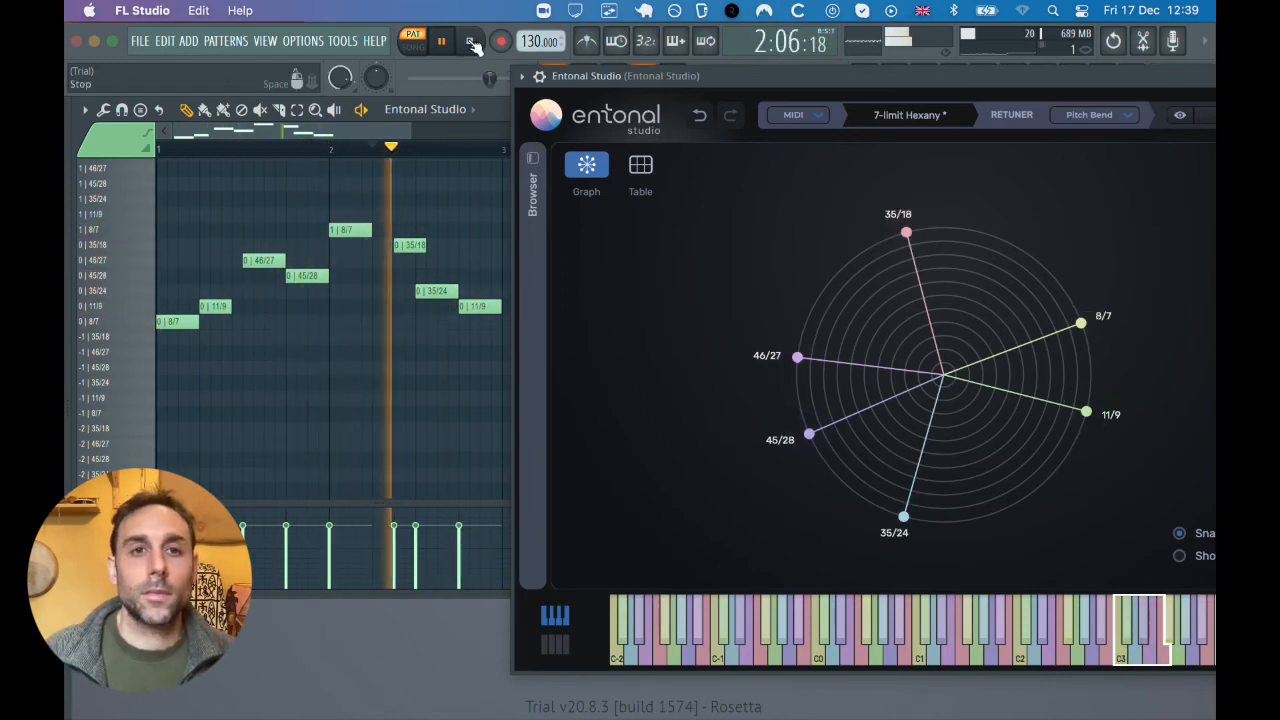
click(472, 41)
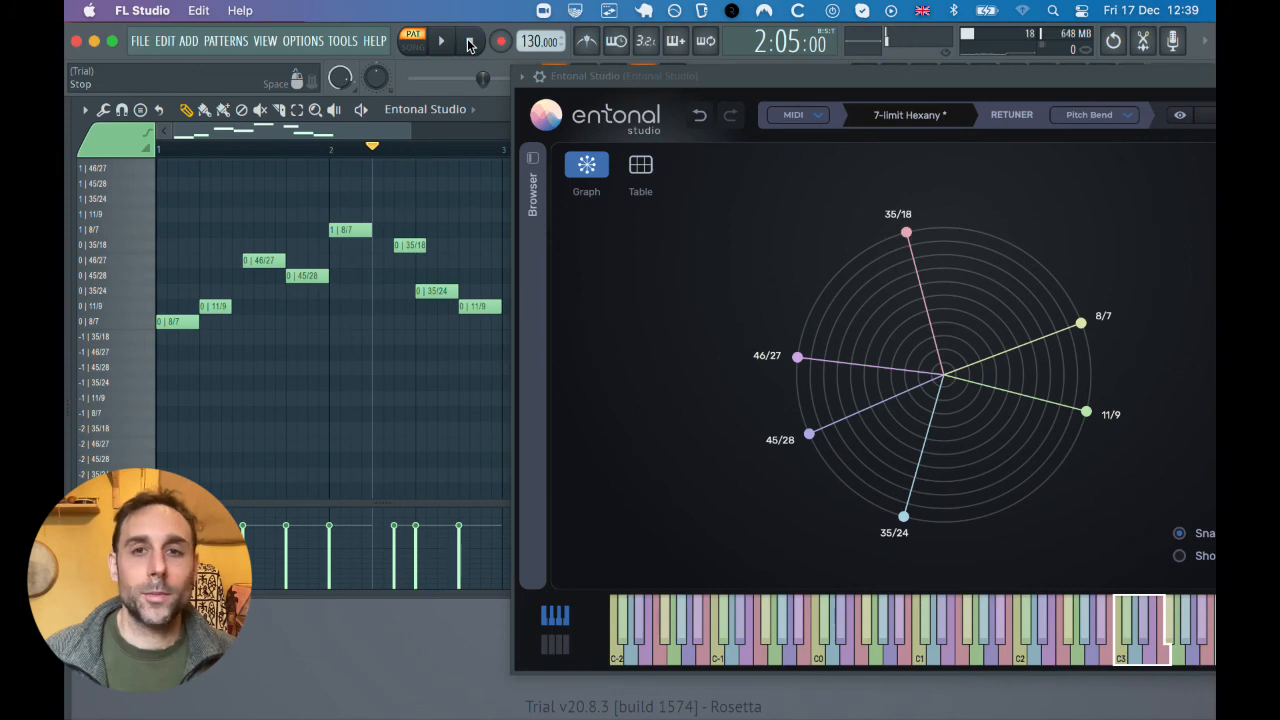